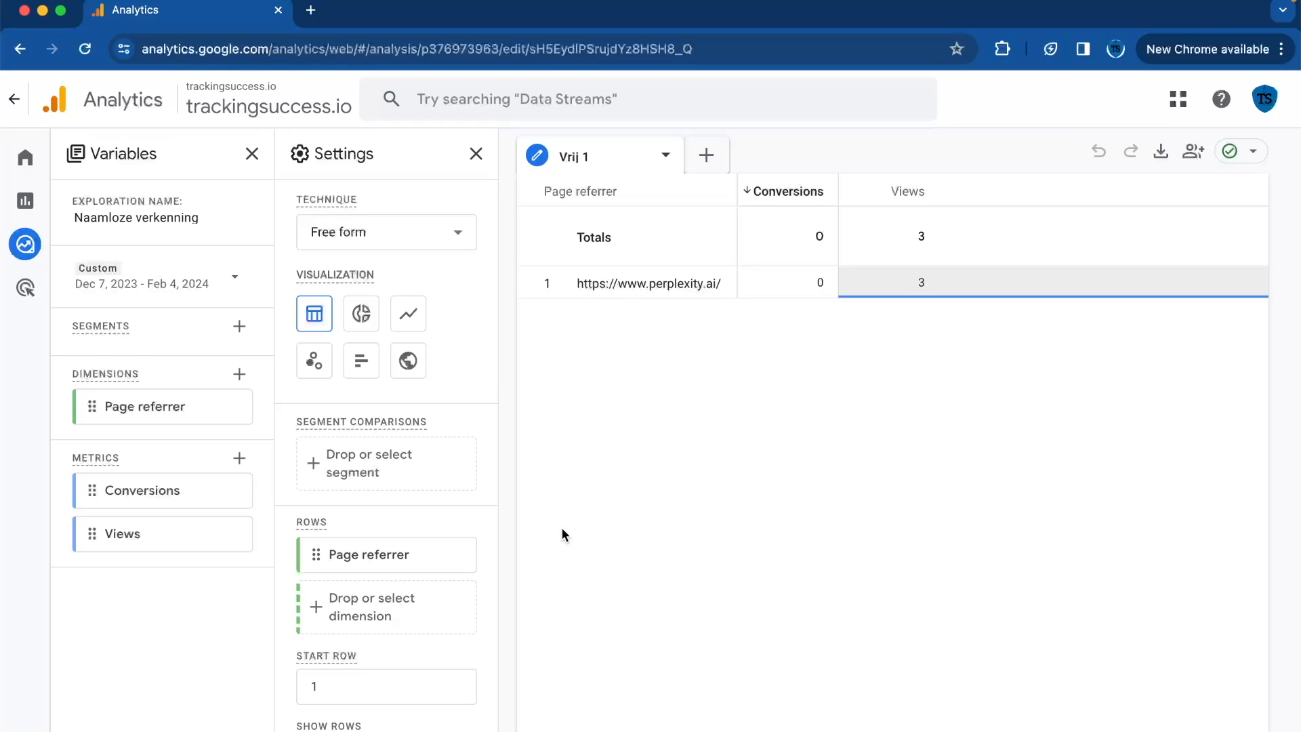
pyautogui.moveTo(841, 244)
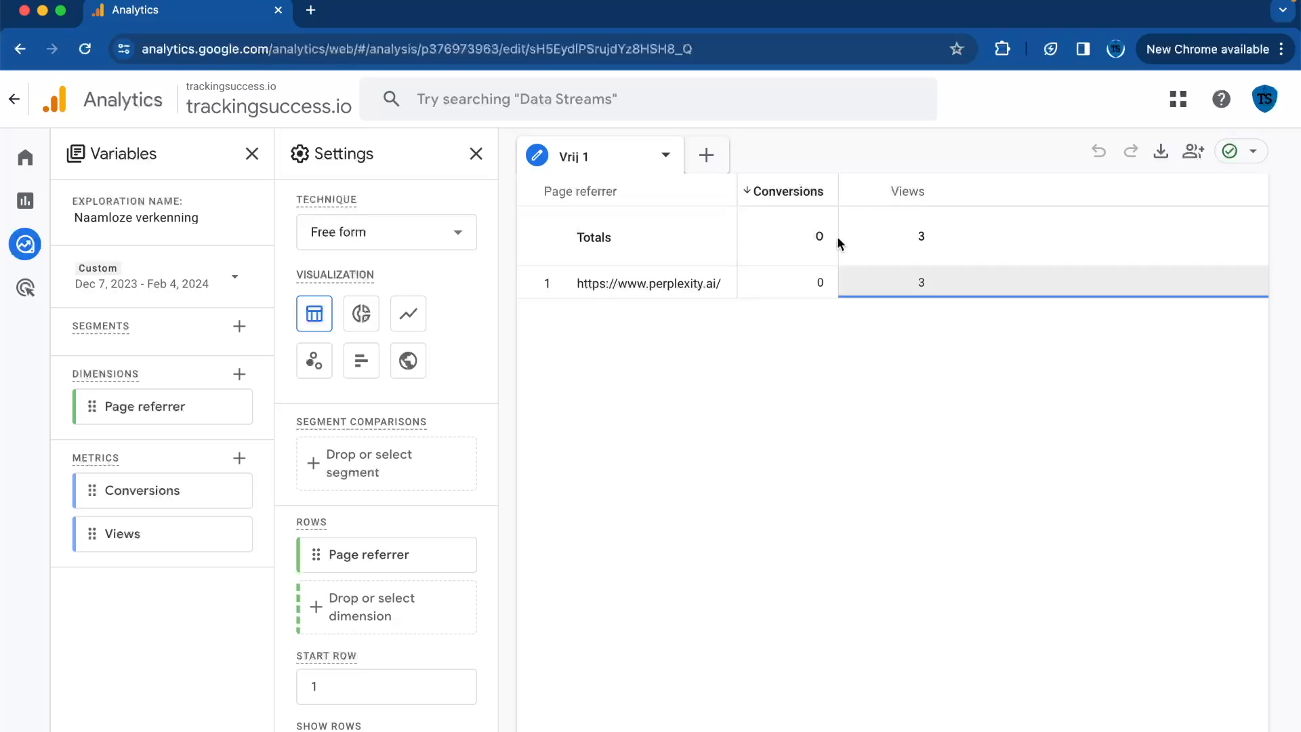
pyautogui.moveTo(756, 441)
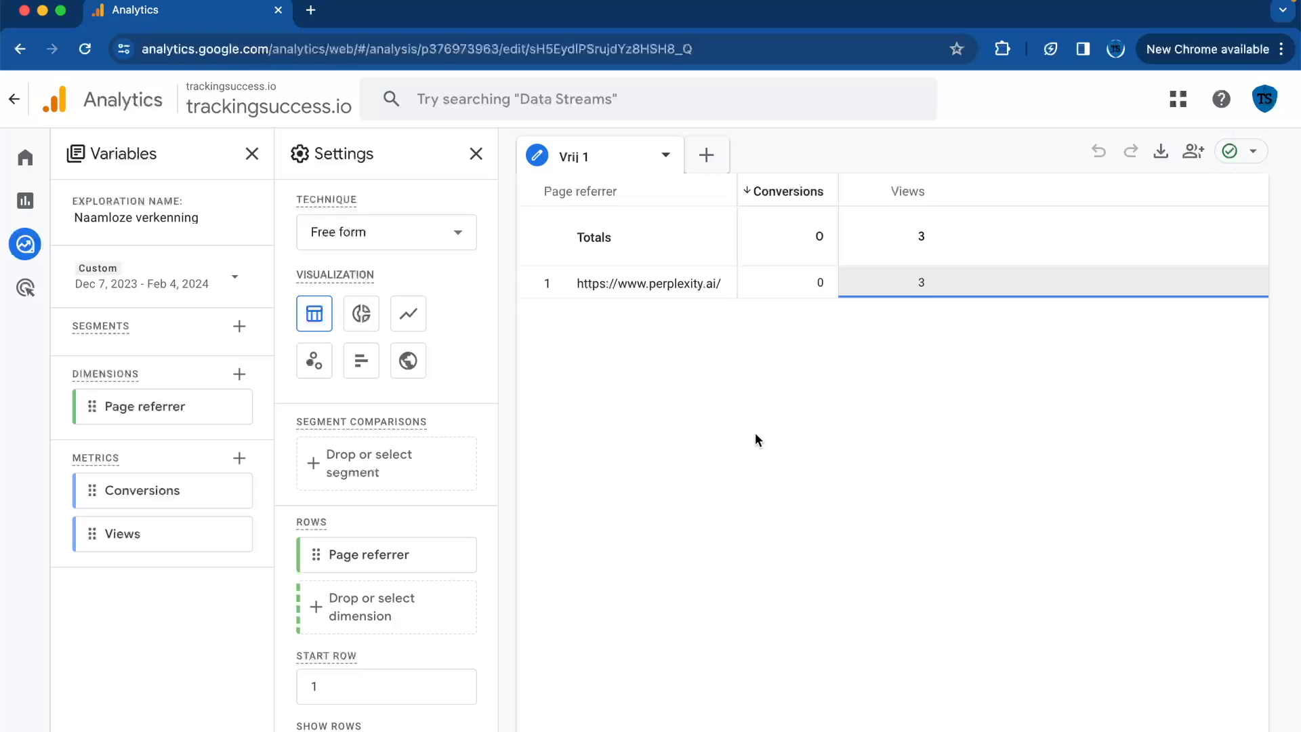
# - Scroll through the existing perplexity.ai exploration showing 3 views and 0 conversions
pyautogui.scroll(-3)
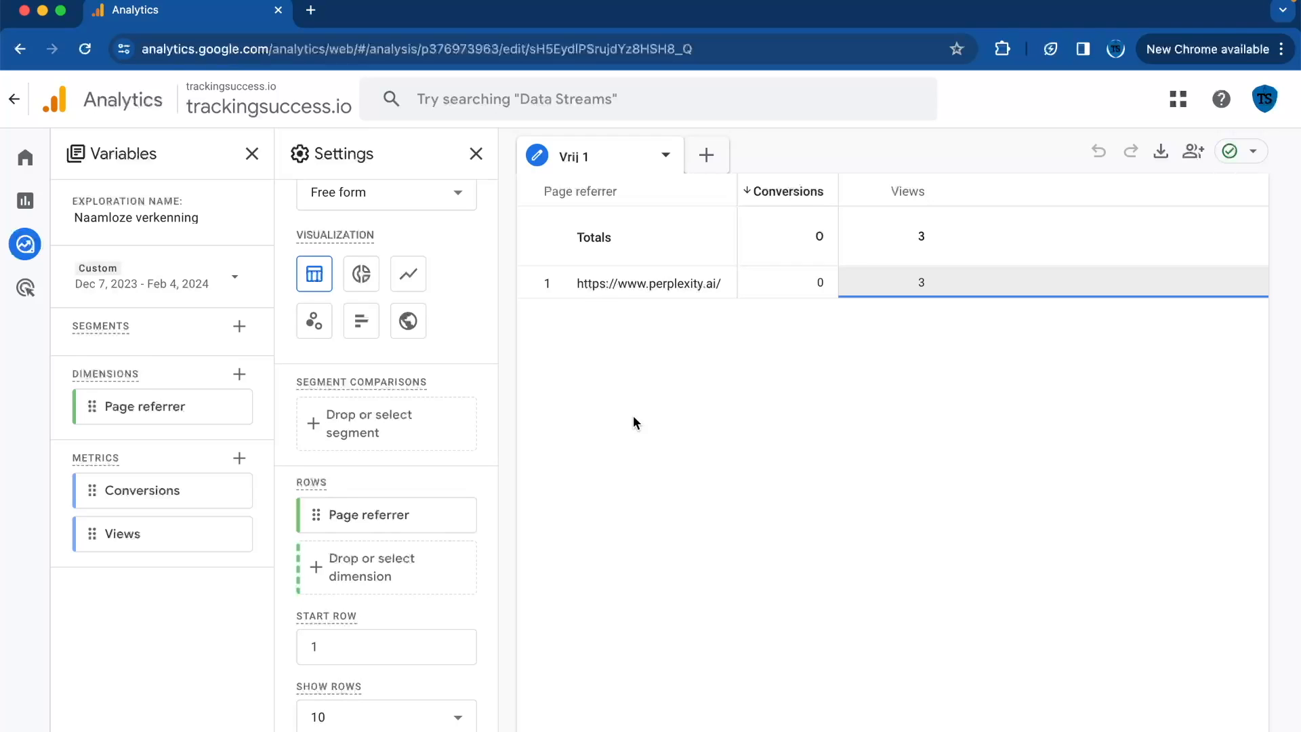
pyautogui.moveTo(628, 331)
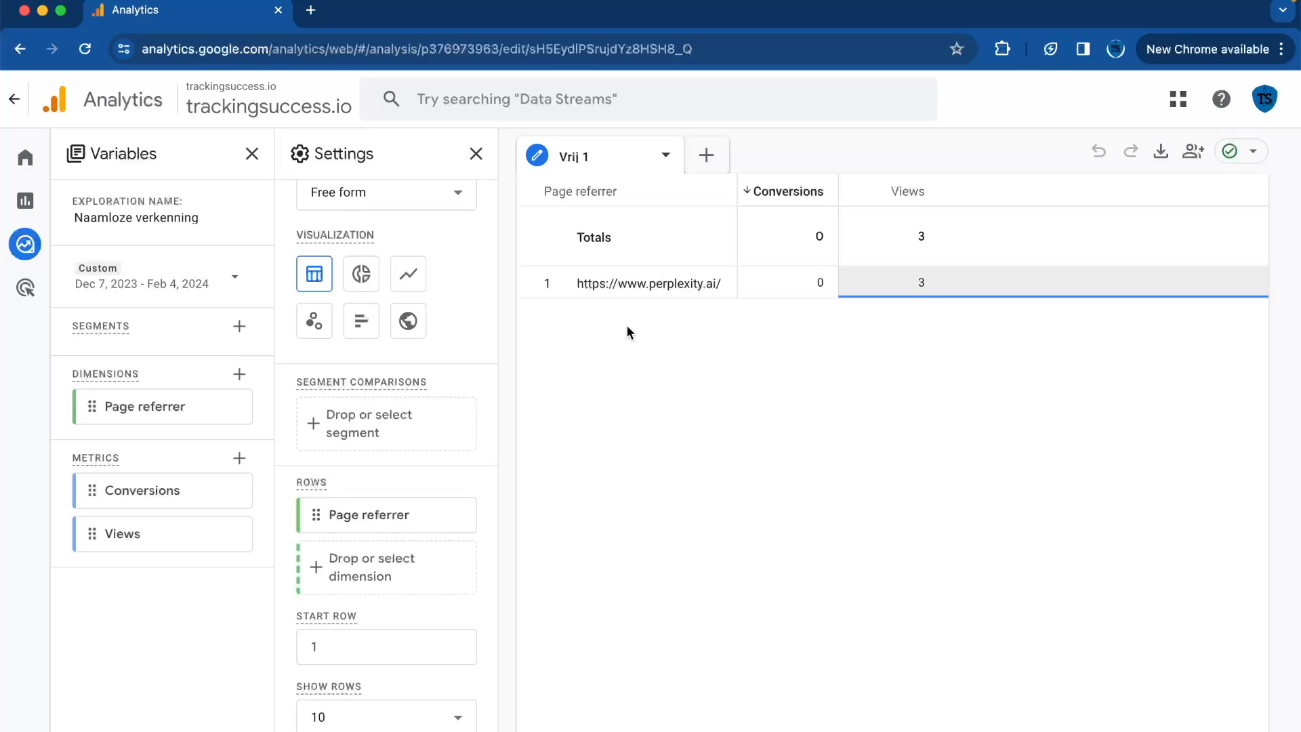
pyautogui.moveTo(695, 460)
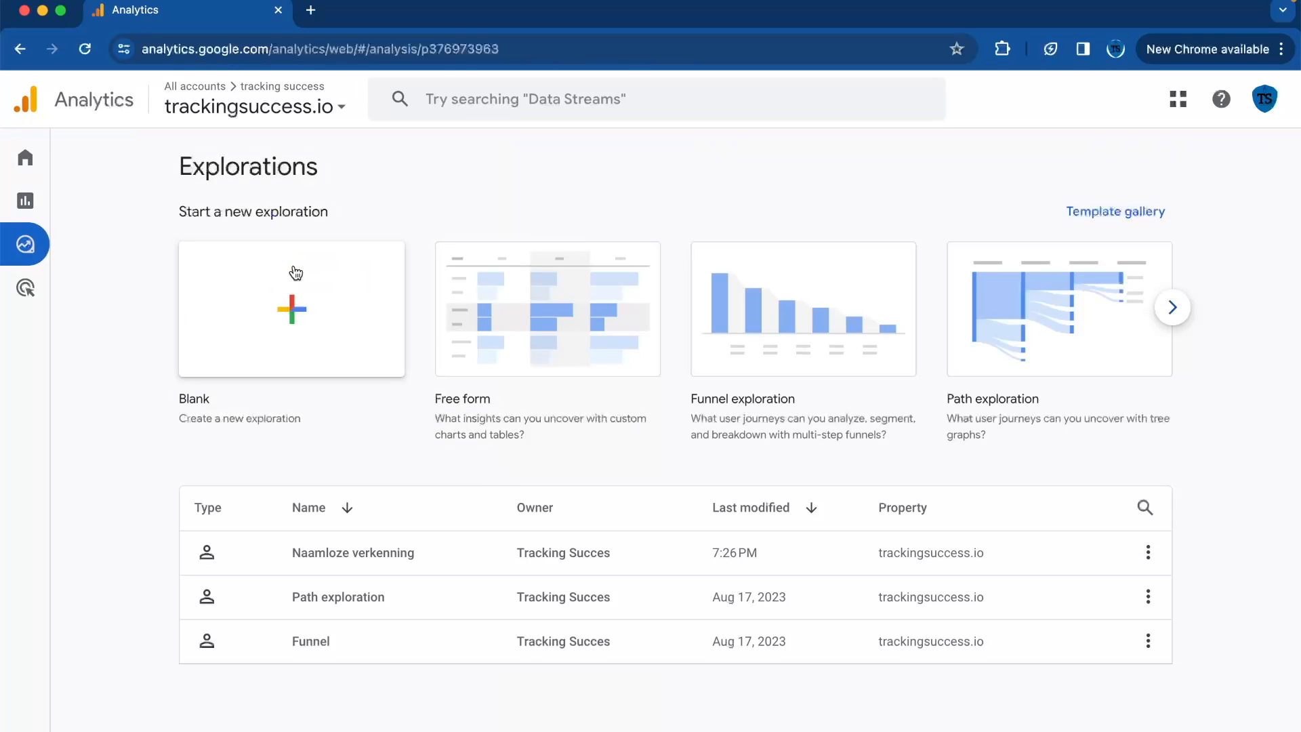
# - Start a blank exploration and rename it 'AI Traffic Report'
pyautogui.click(291, 309)
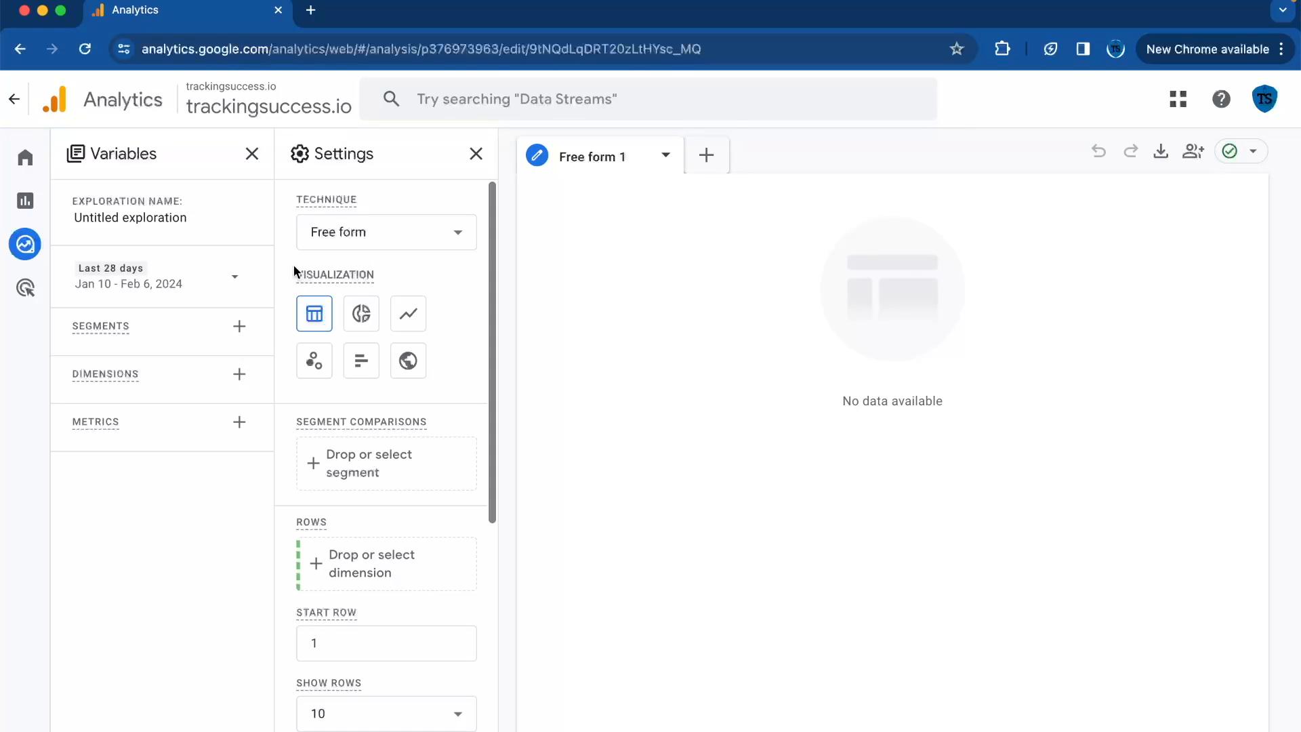
pyautogui.click(124, 216)
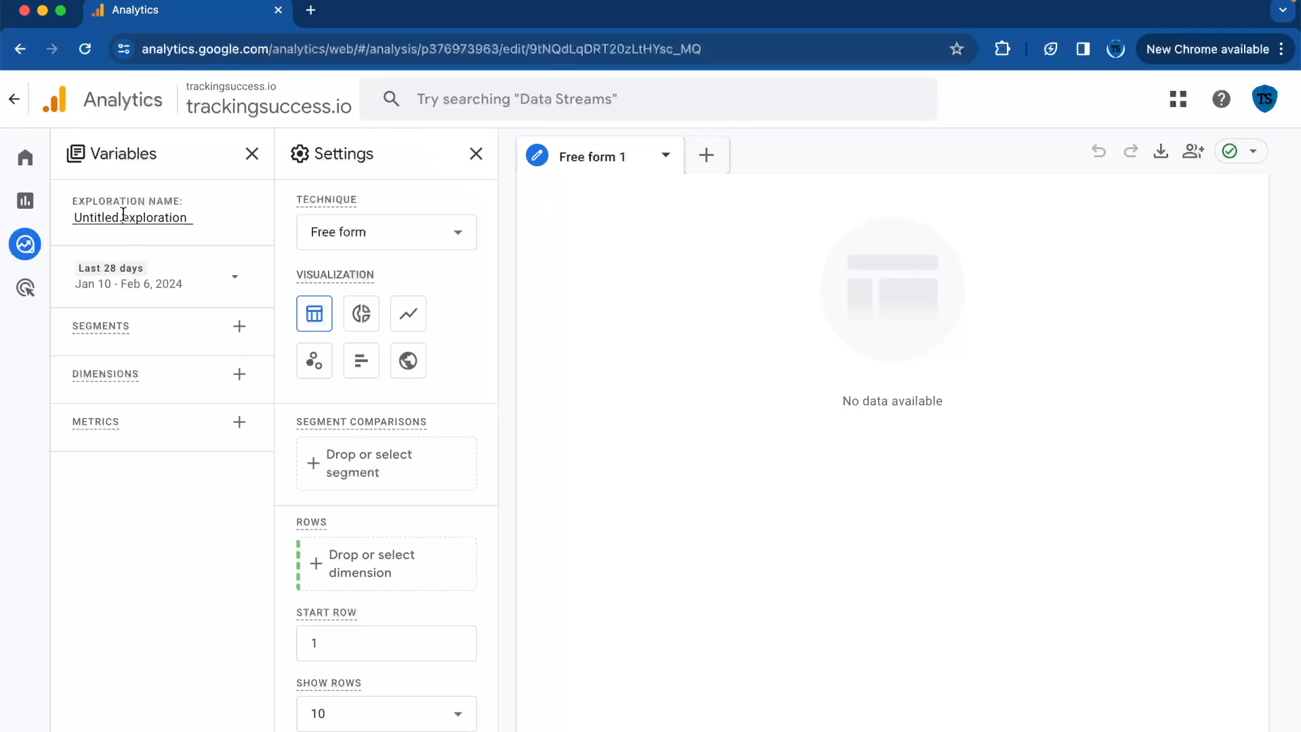
pyautogui.write('AI Traffic Report')
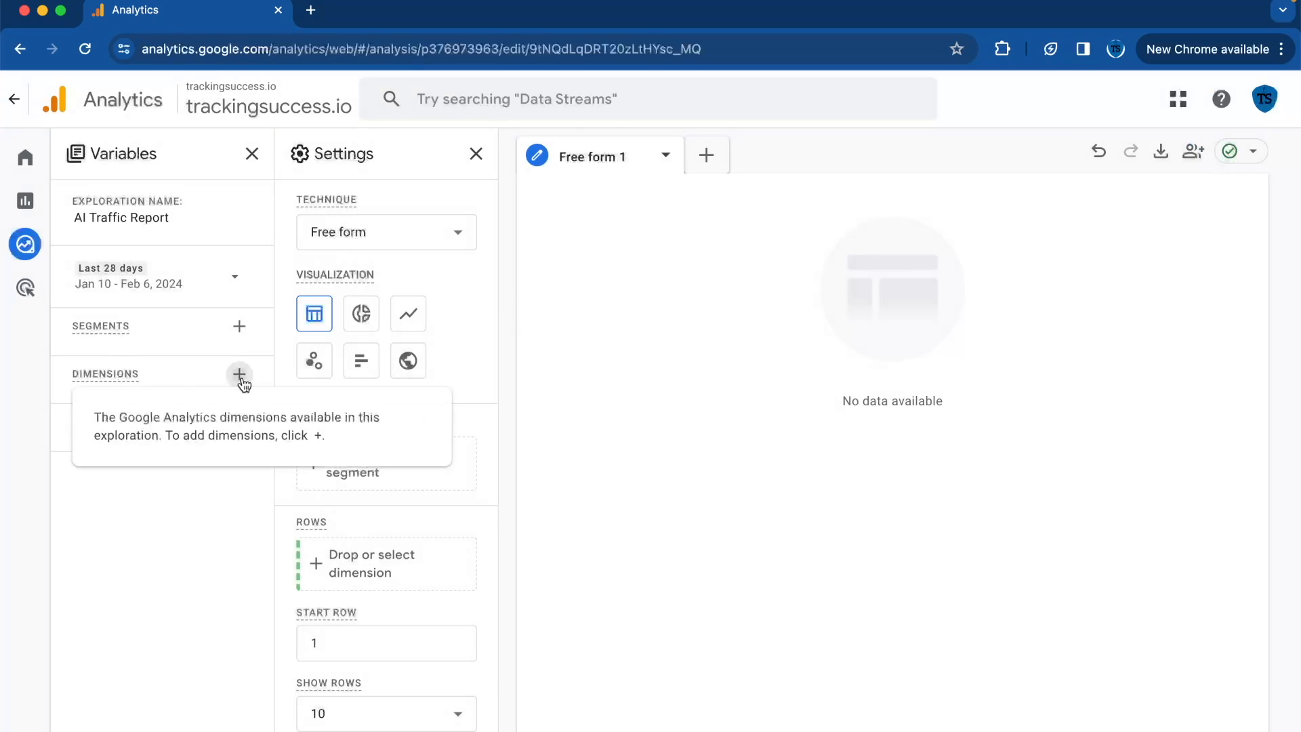
# - Import the Page referrer dimension into the exploration
pyautogui.click(238, 374)
pyautogui.write('page')
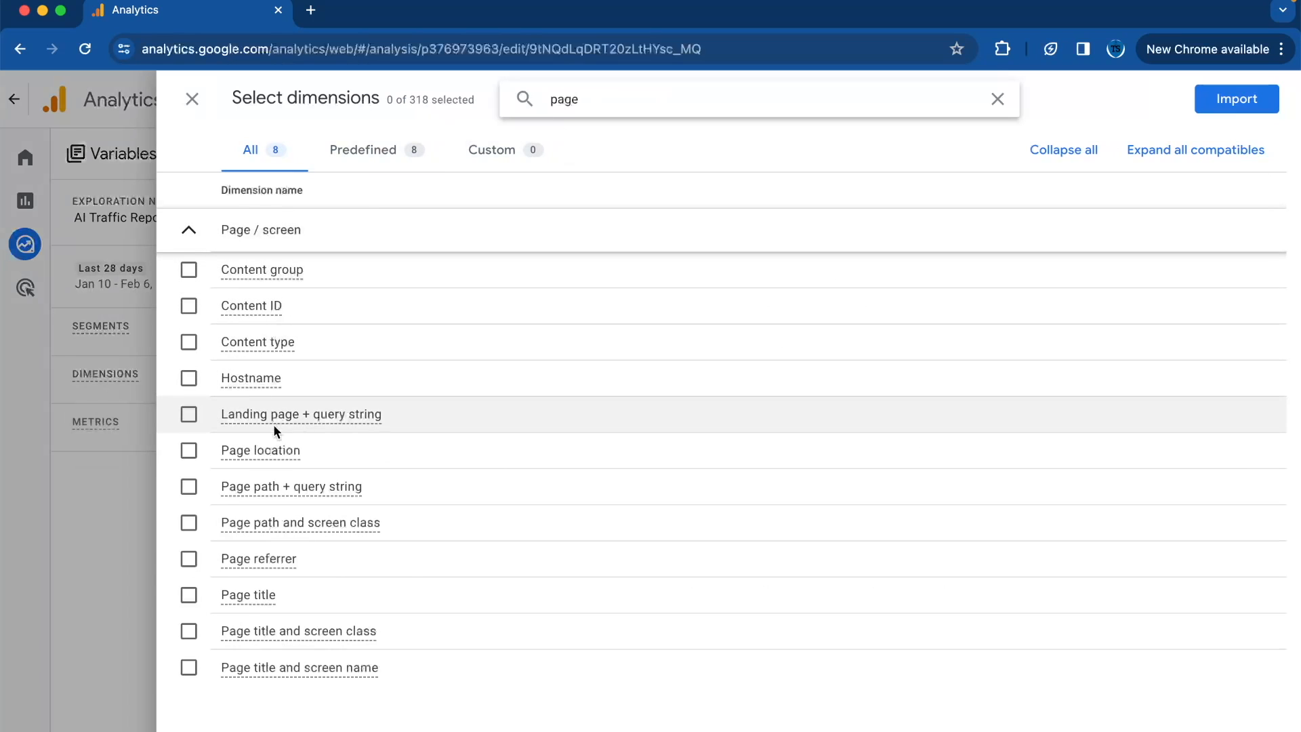
pyautogui.click(188, 558)
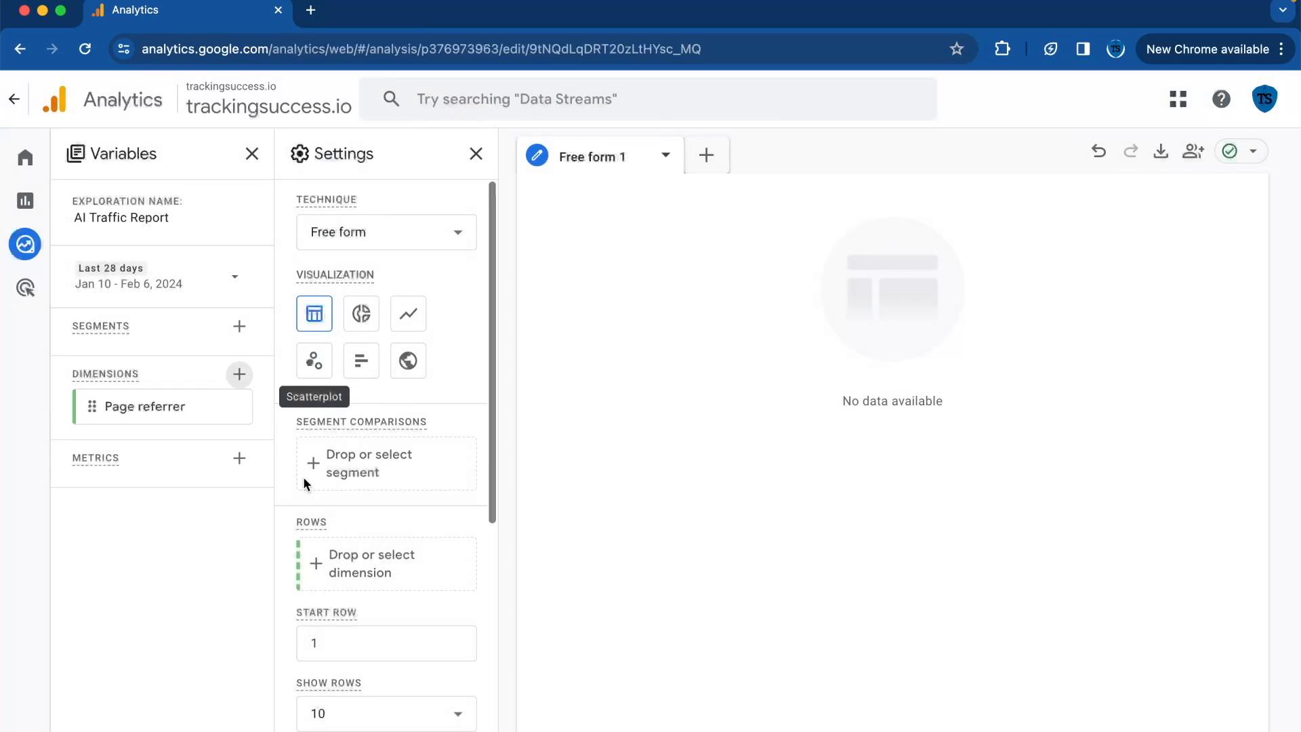
# - Import the Conversions and Views metrics, covering Dec 8, 2023 – Feb 6, 2024
pyautogui.click(239, 458)
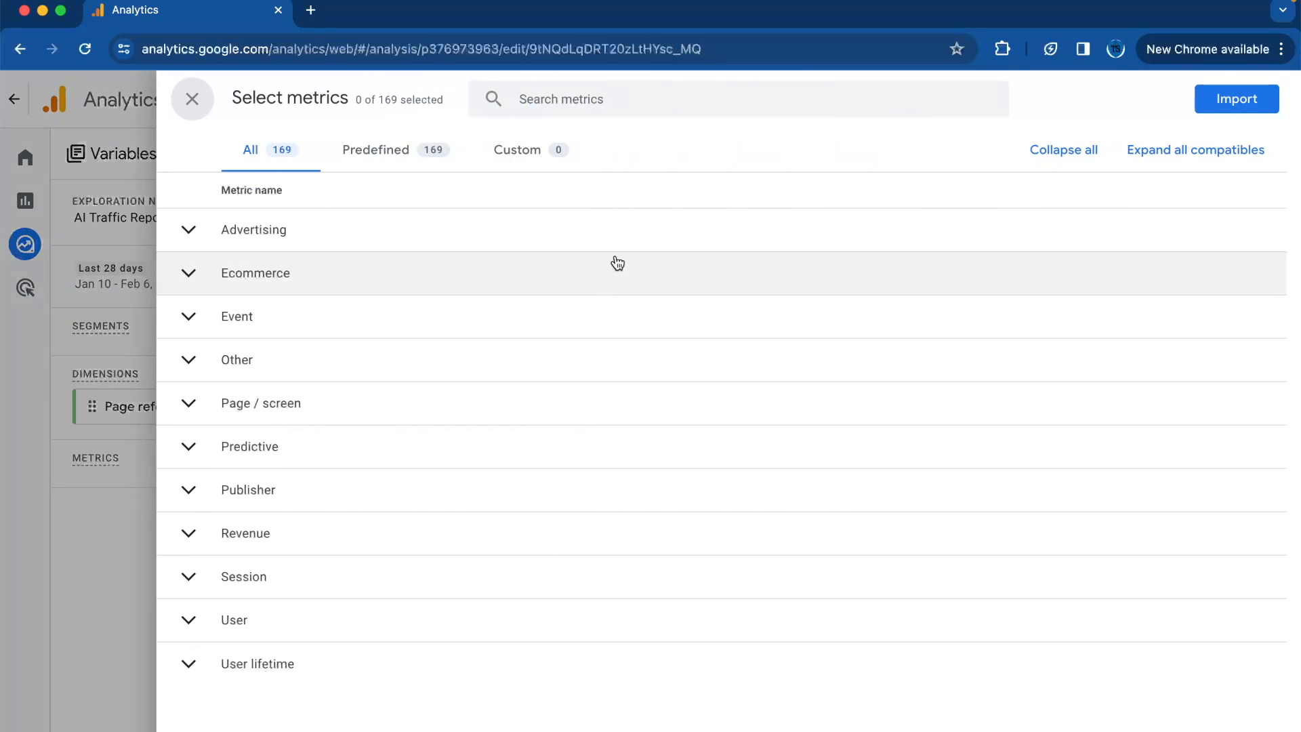
pyautogui.write('conn')
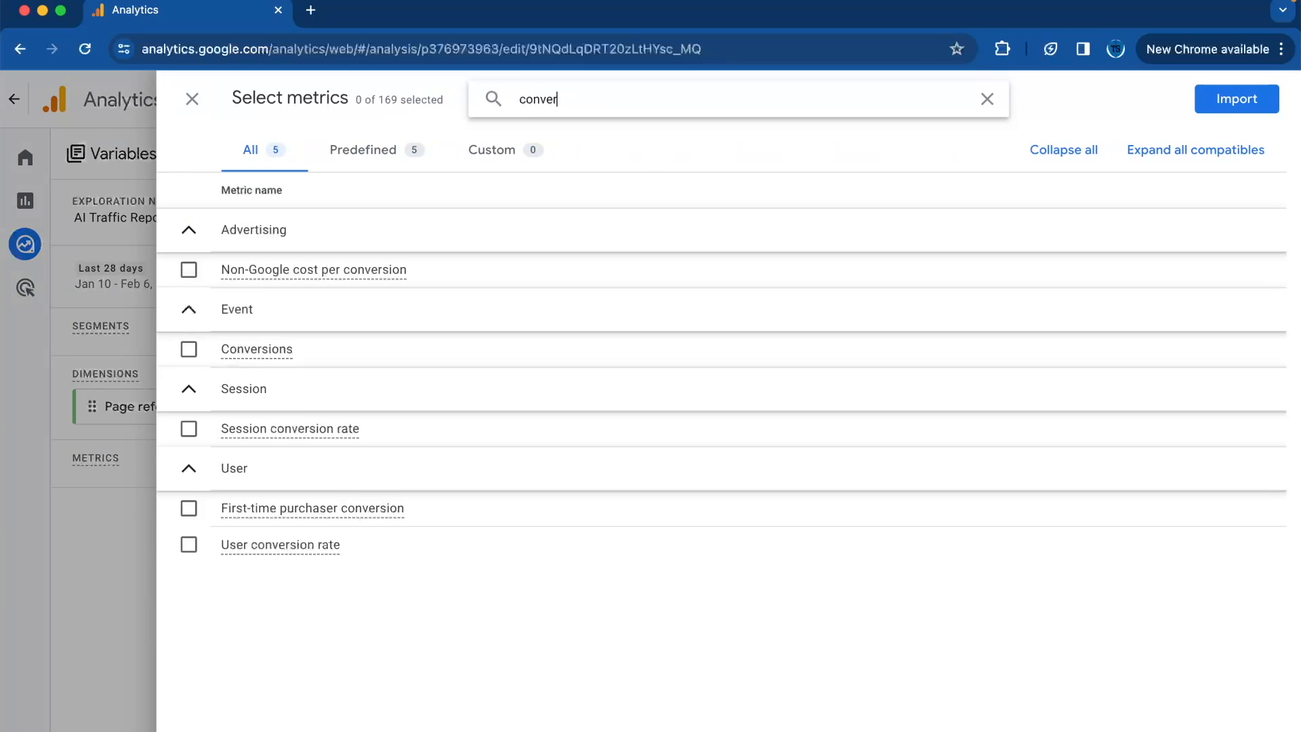
pyautogui.click(188, 348)
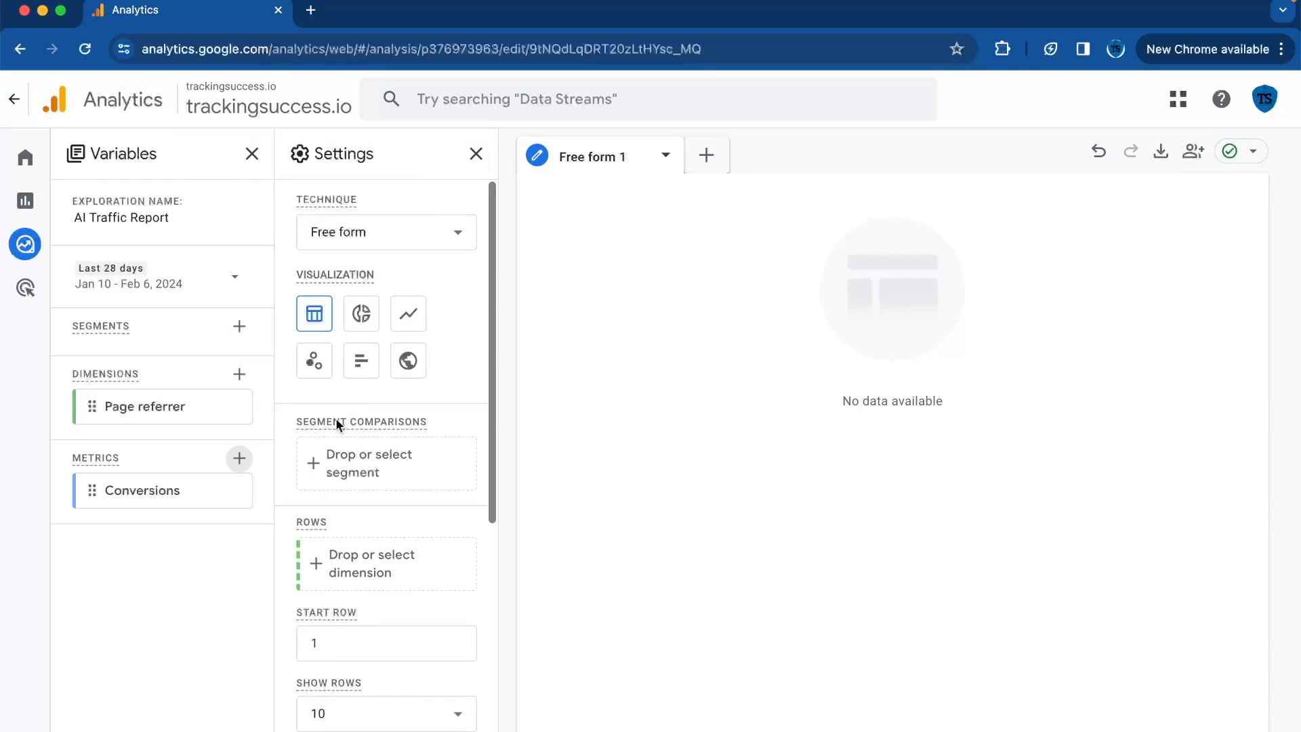
pyautogui.click(239, 458)
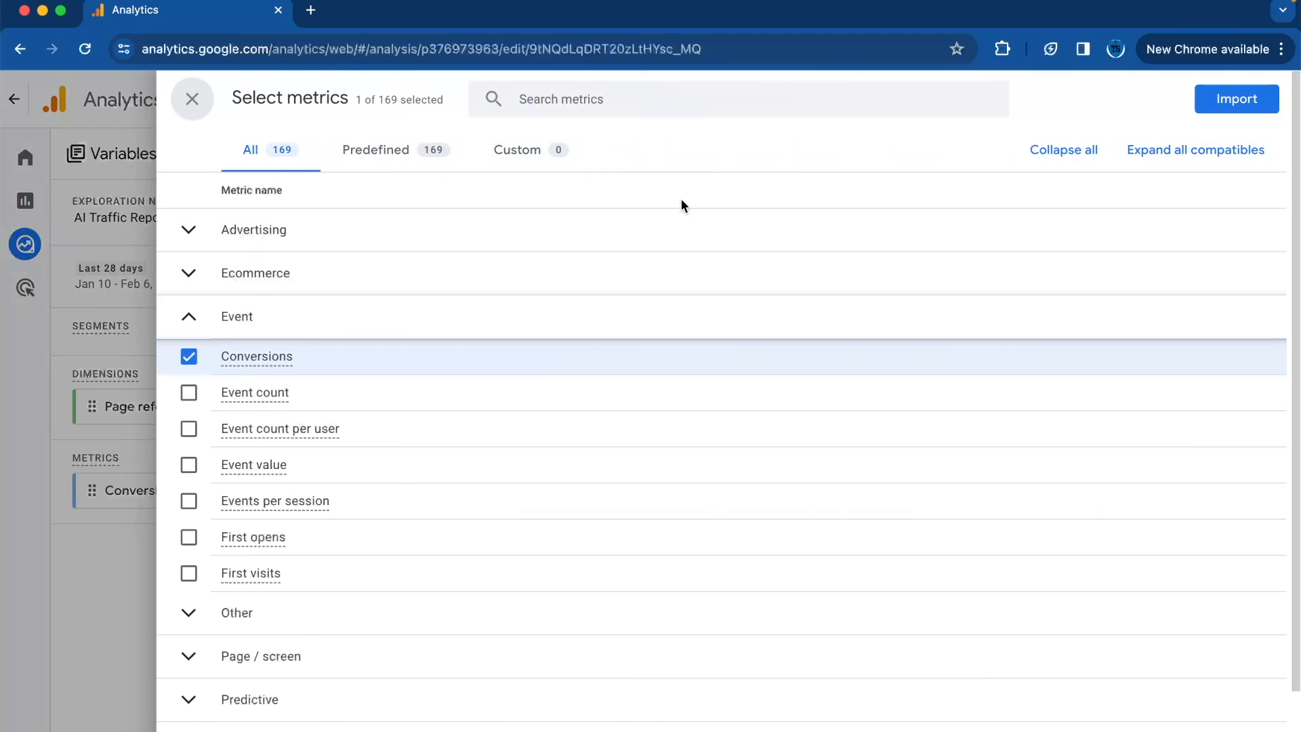
pyautogui.write('vi')
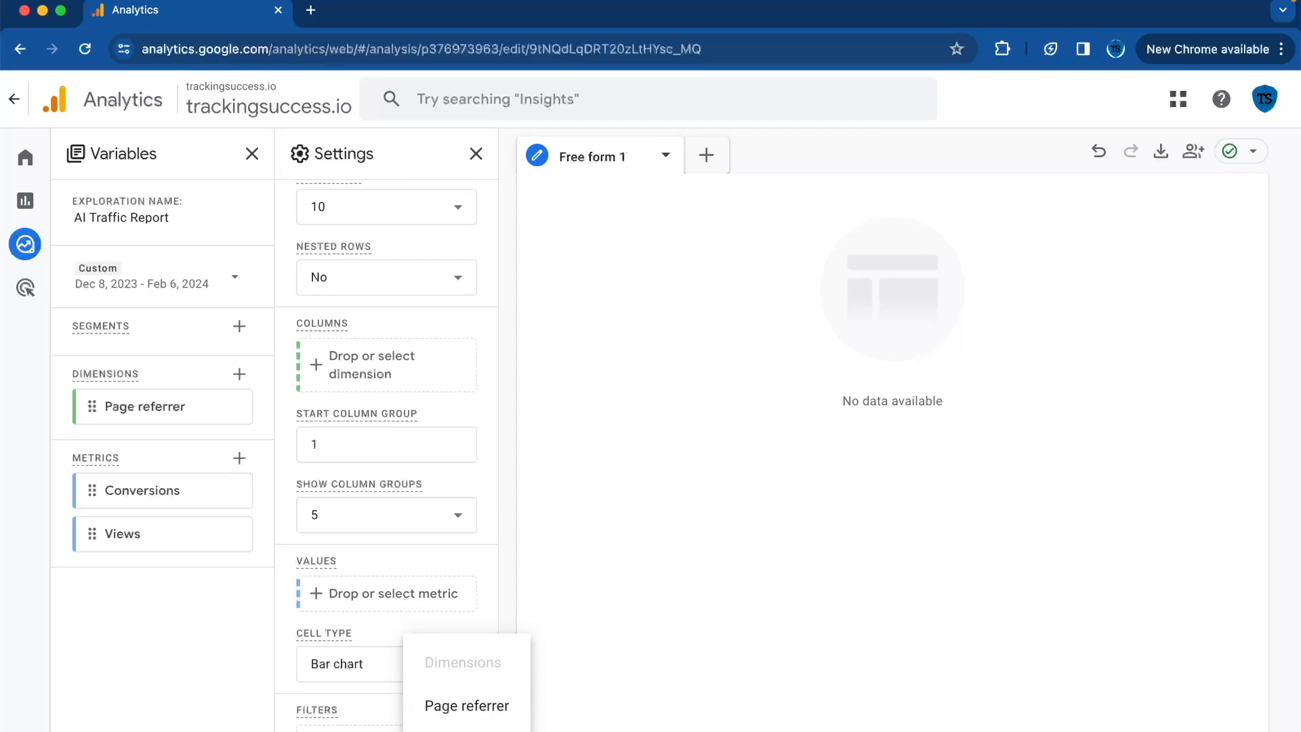
# - Filter Page referrer with 'matches regex' .*\.ai.*|.*\.openai.* and apply
pyautogui.click(466, 705)
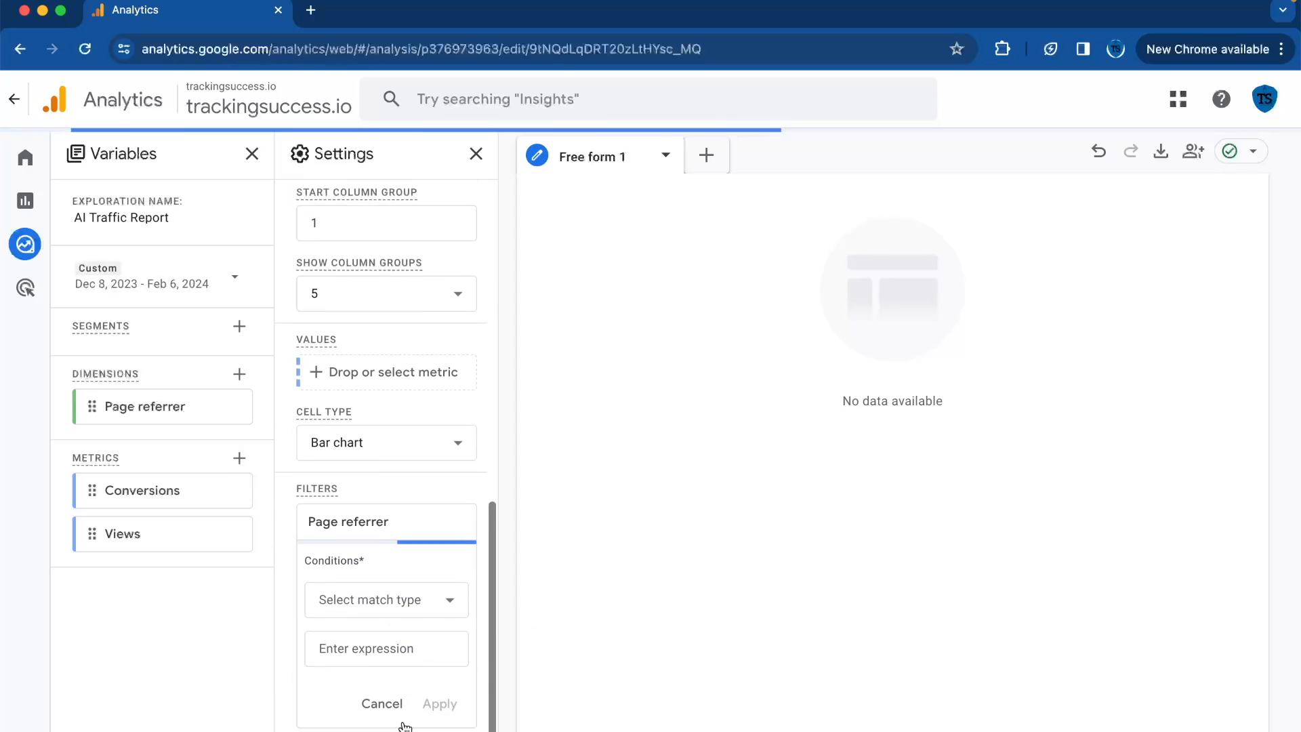
pyautogui.click(386, 600)
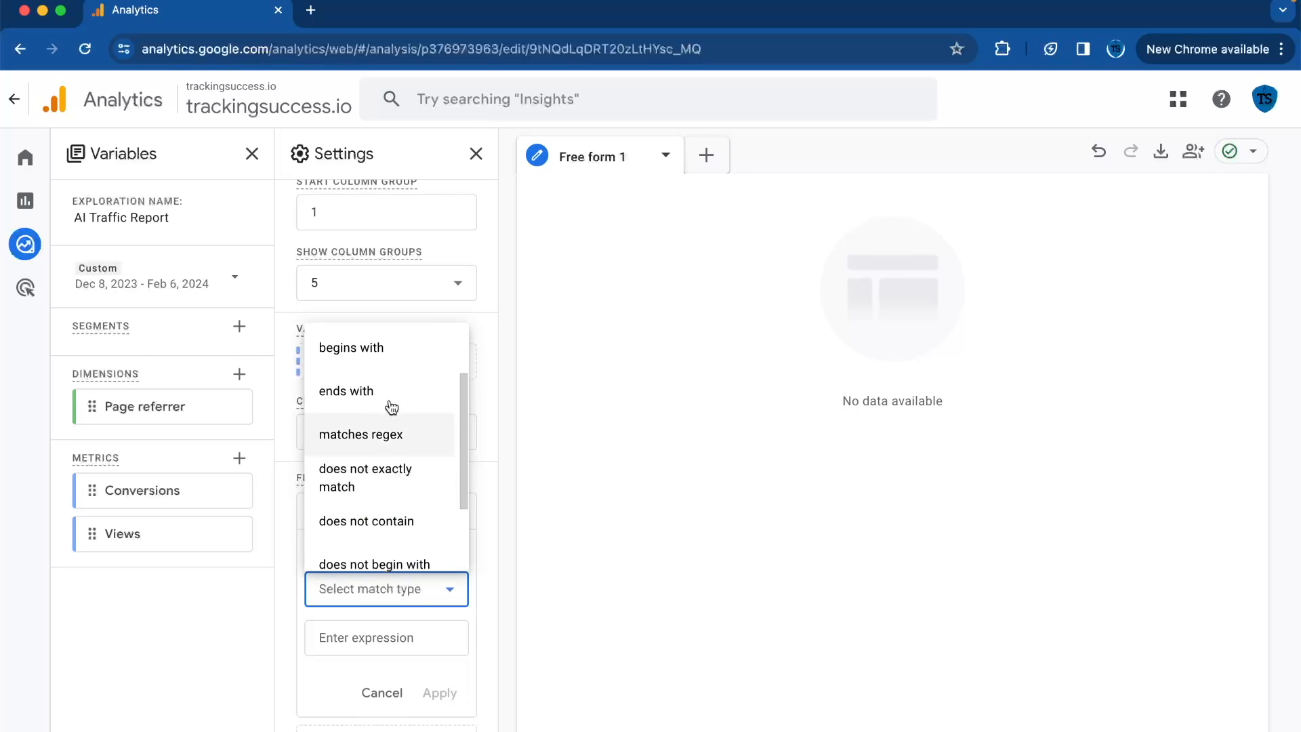
pyautogui.click(360, 434)
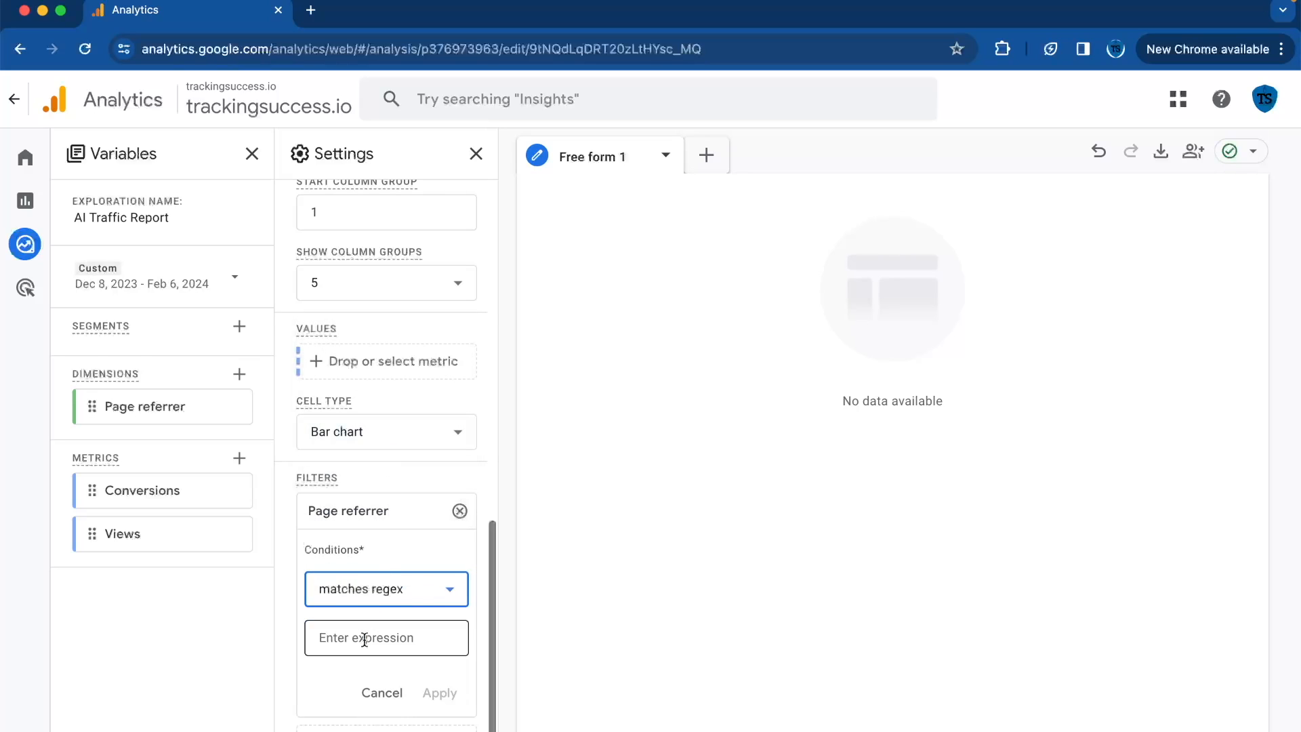
pyautogui.click(386, 637)
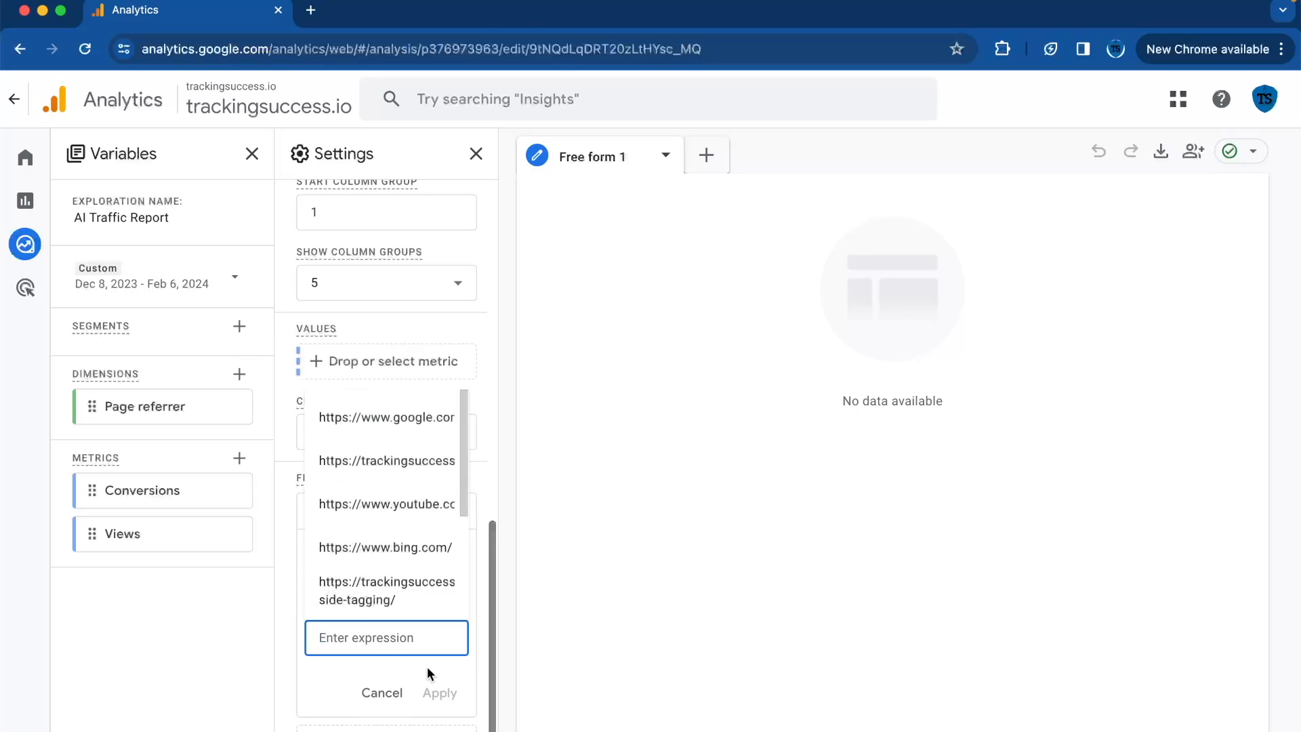
pyautogui.write('.*\\.ai.*|.*\\.openai.*')
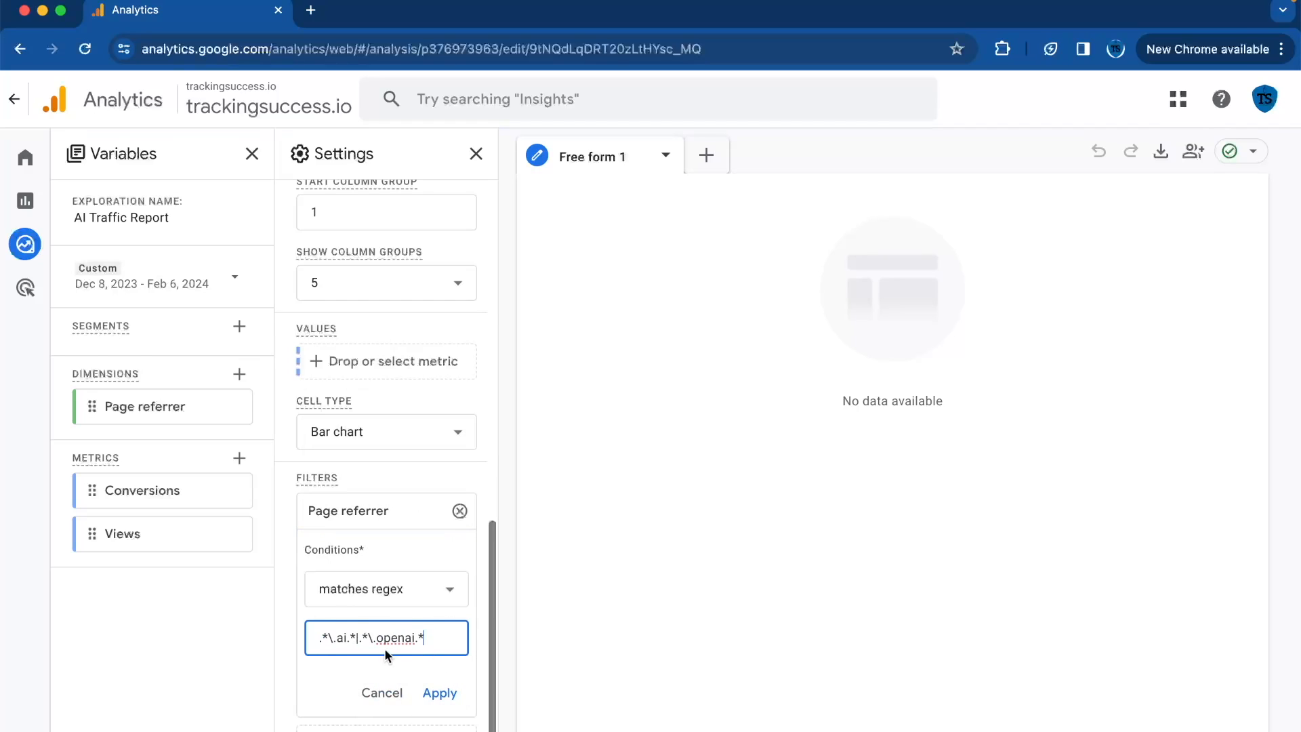
pyautogui.click(439, 693)
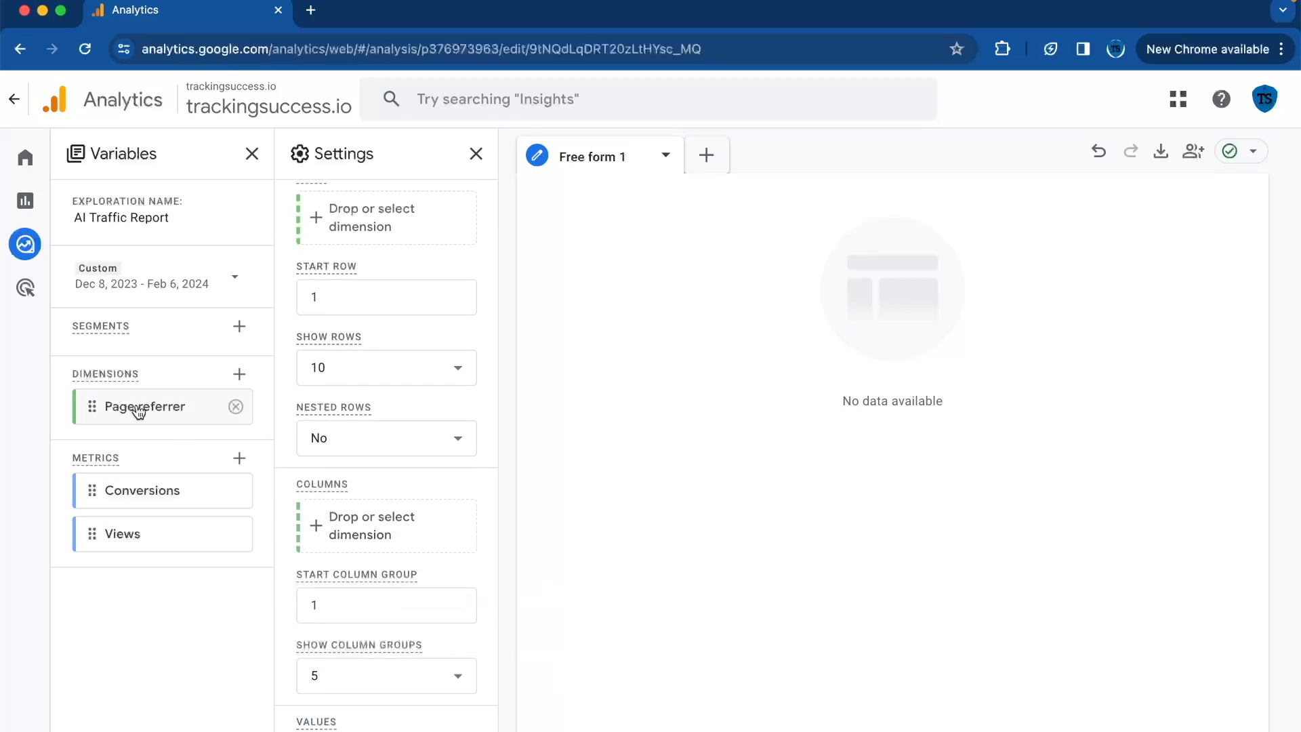
pyautogui.moveTo(163, 416)
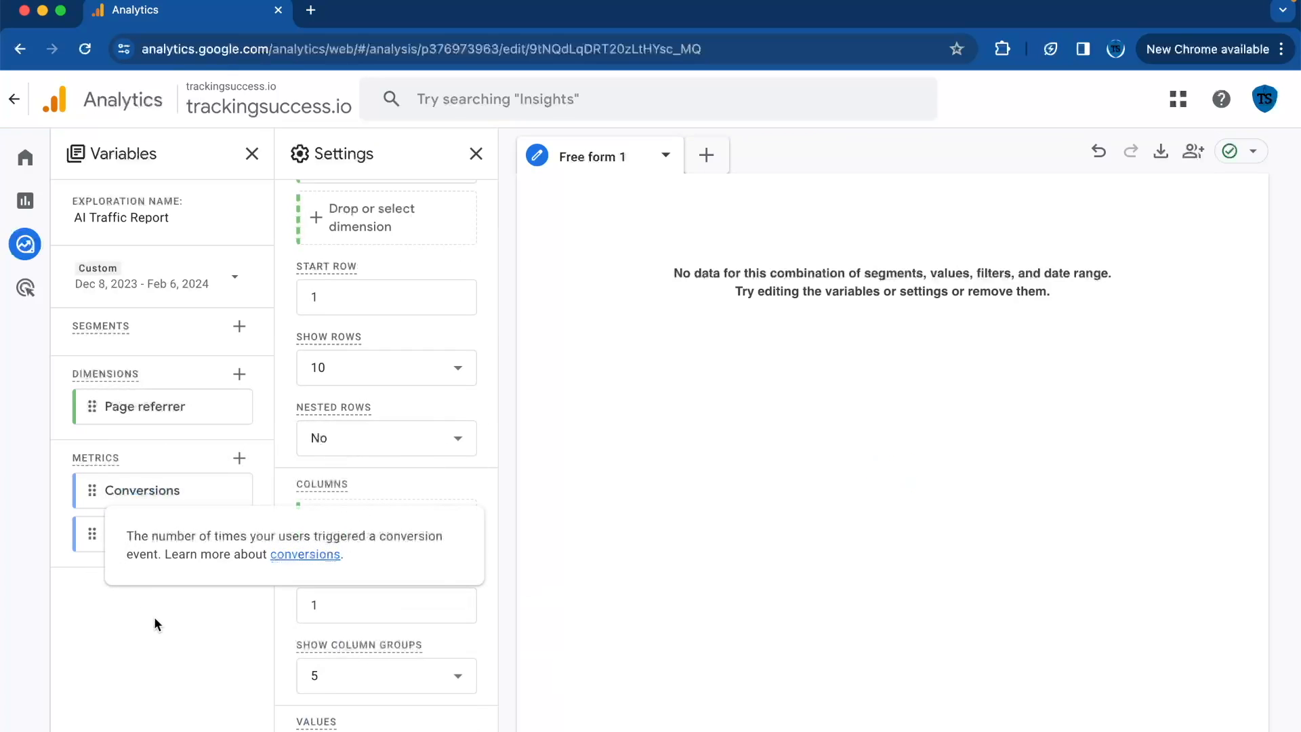
# - Add Conversions and Views to Values, showing perplexity.ai with 3 views, 0 conversions
pyautogui.doubleClick(168, 536)
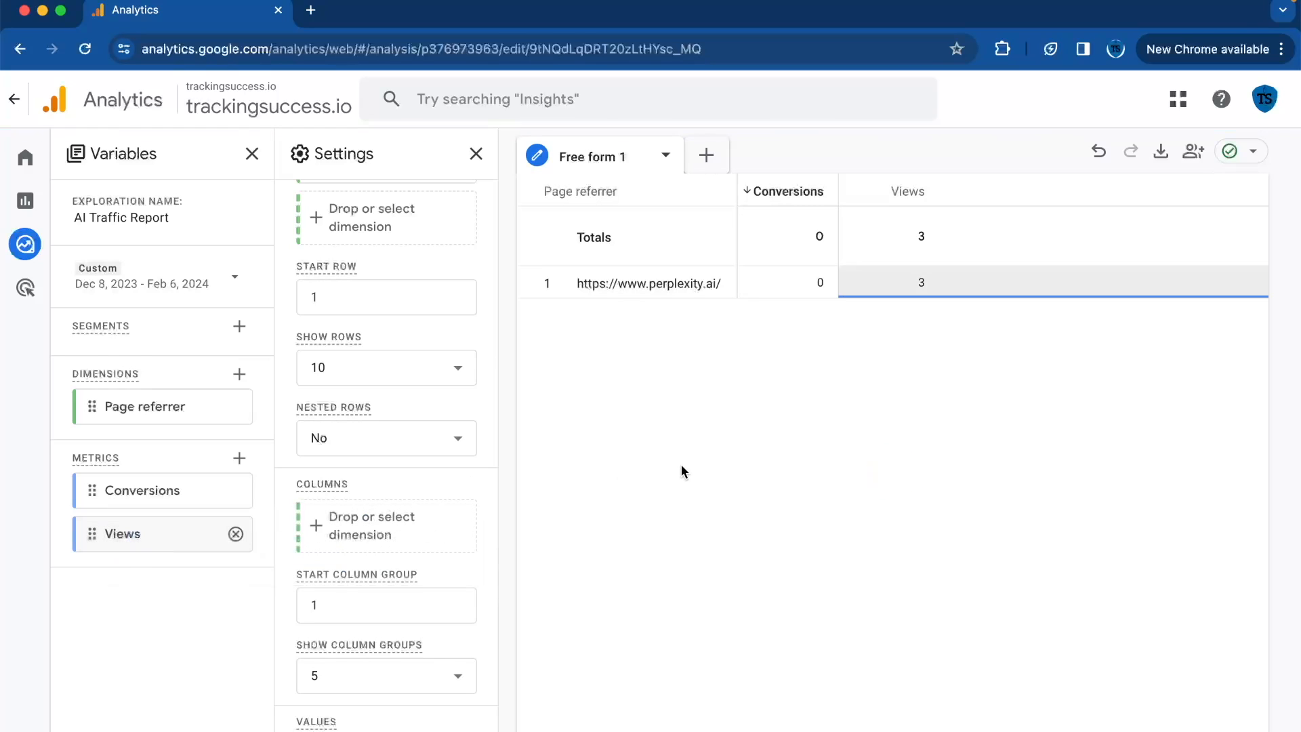
pyautogui.moveTo(747, 235)
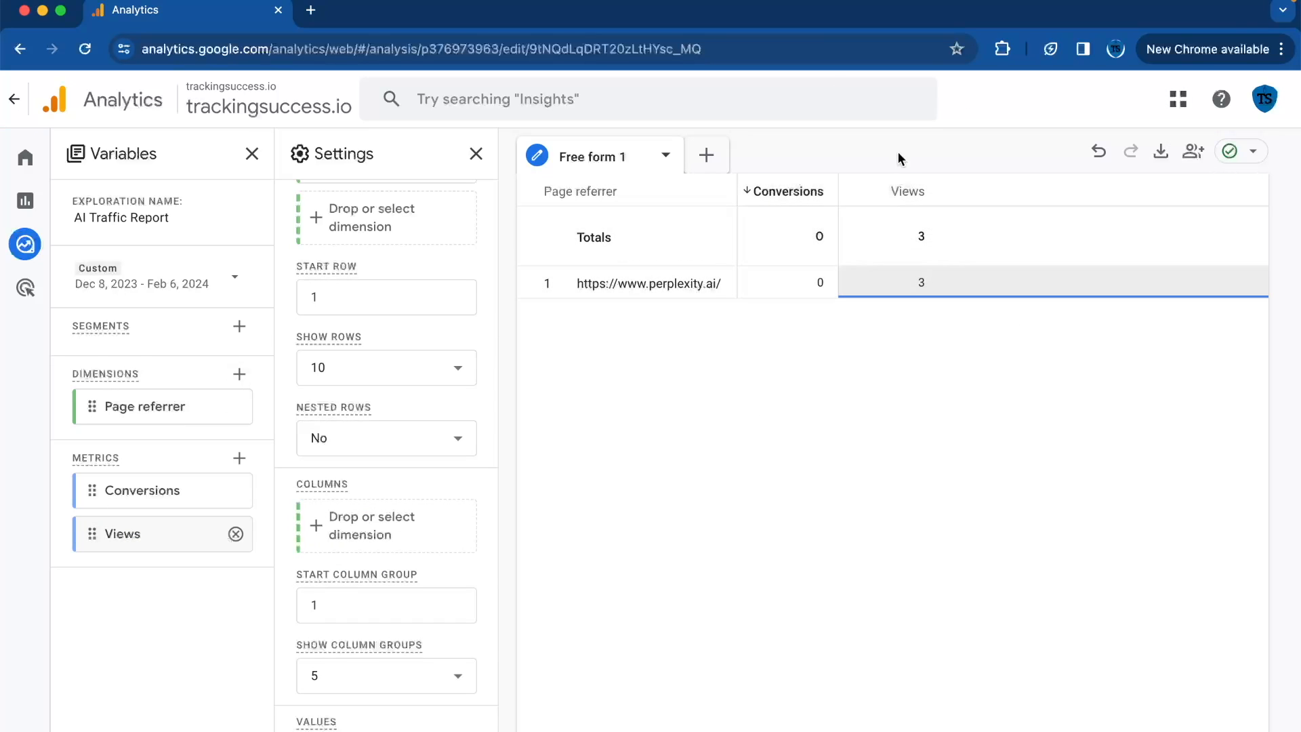
pyautogui.moveTo(692, 302)
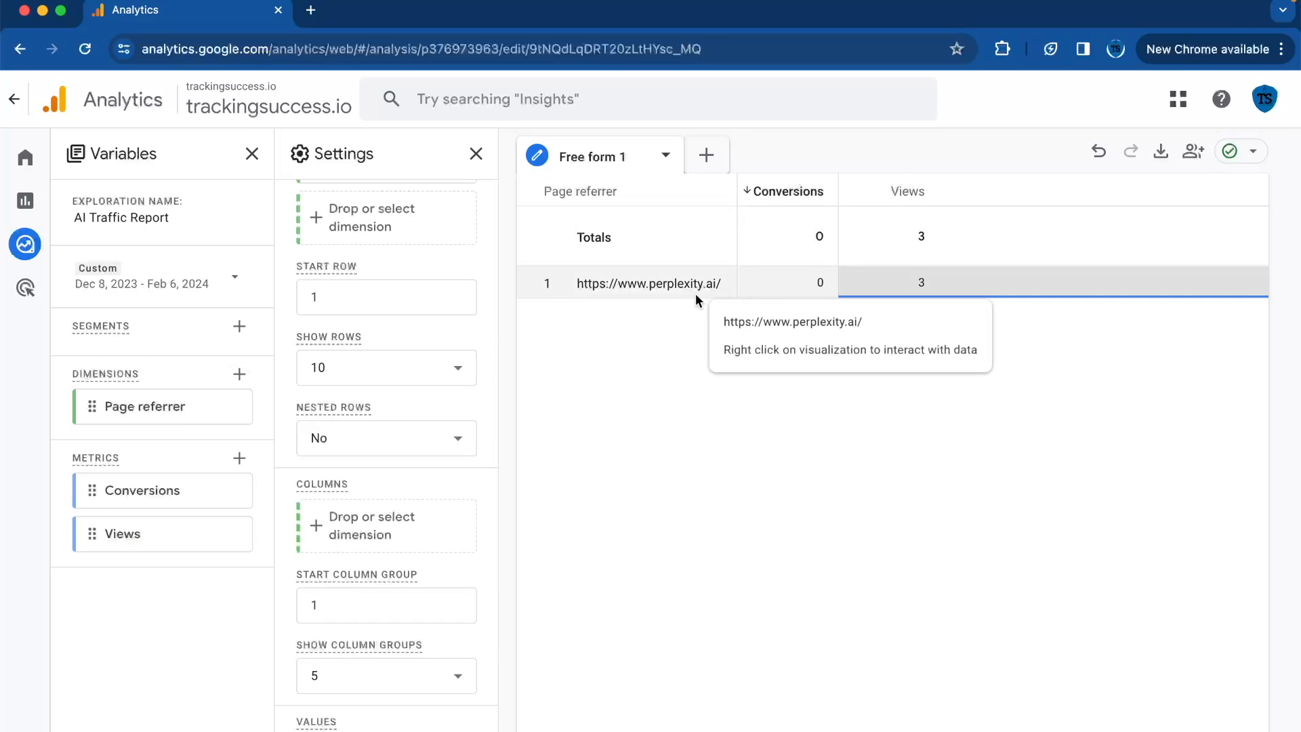
pyautogui.moveTo(852, 392)
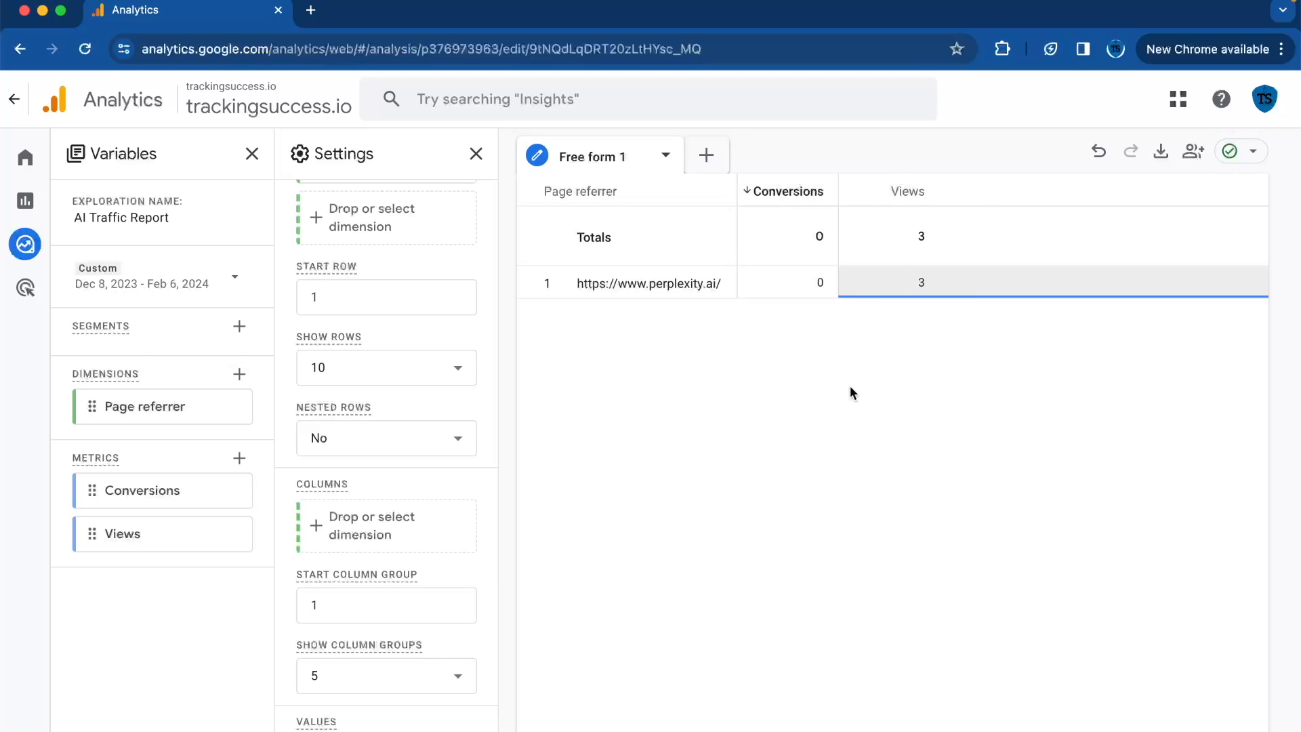
pyautogui.moveTo(1018, 403)
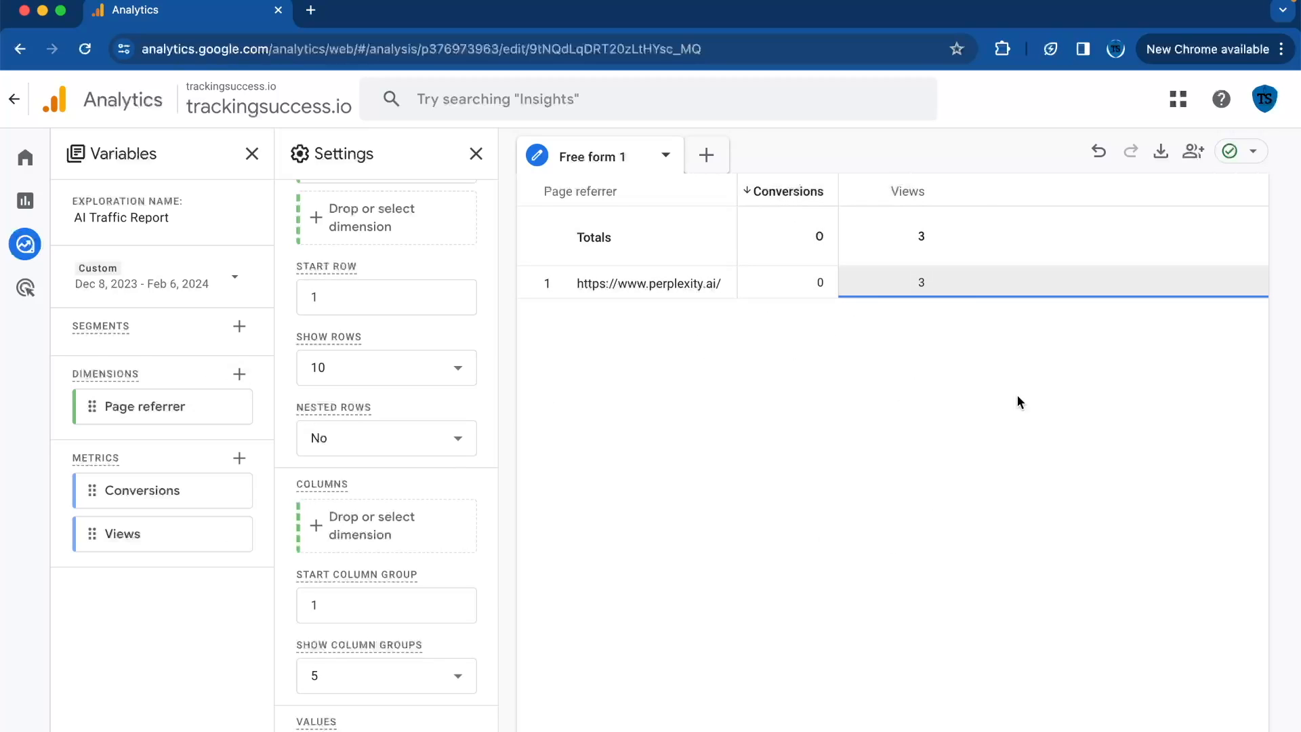
pyautogui.moveTo(907, 451)
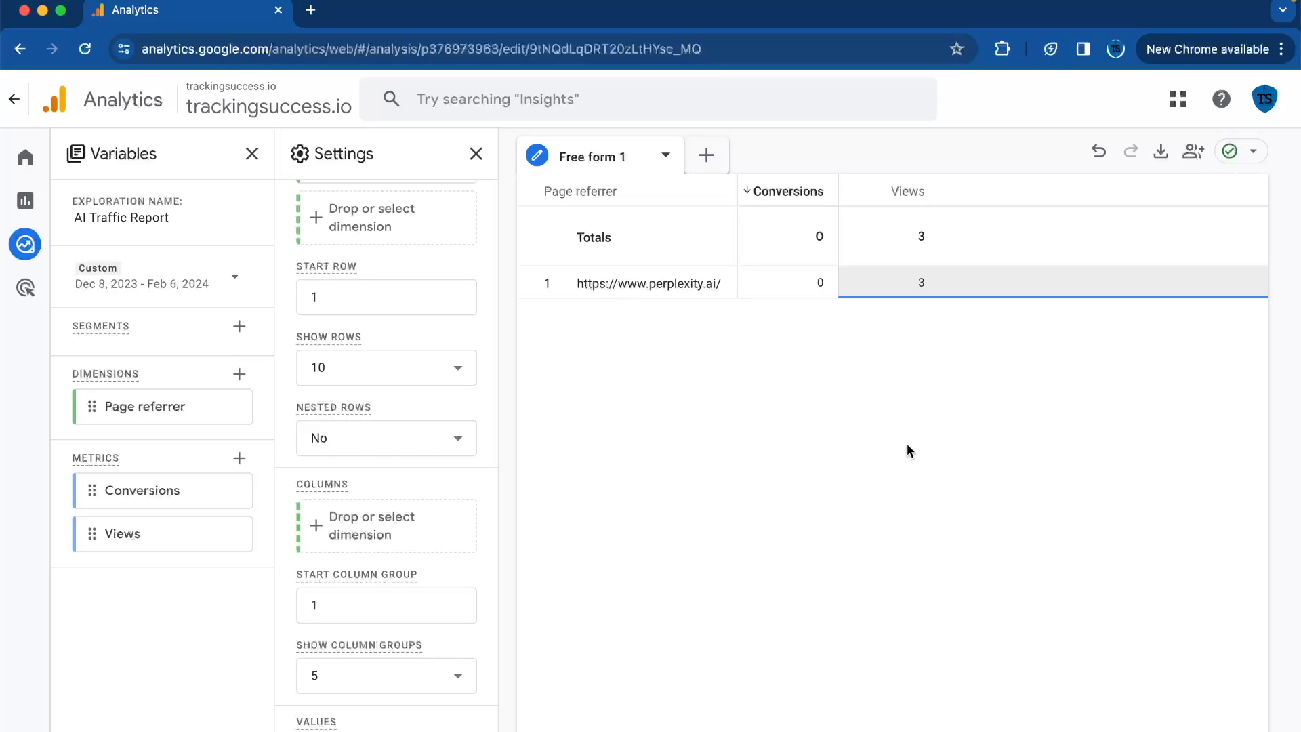
pyautogui.moveTo(813, 490)
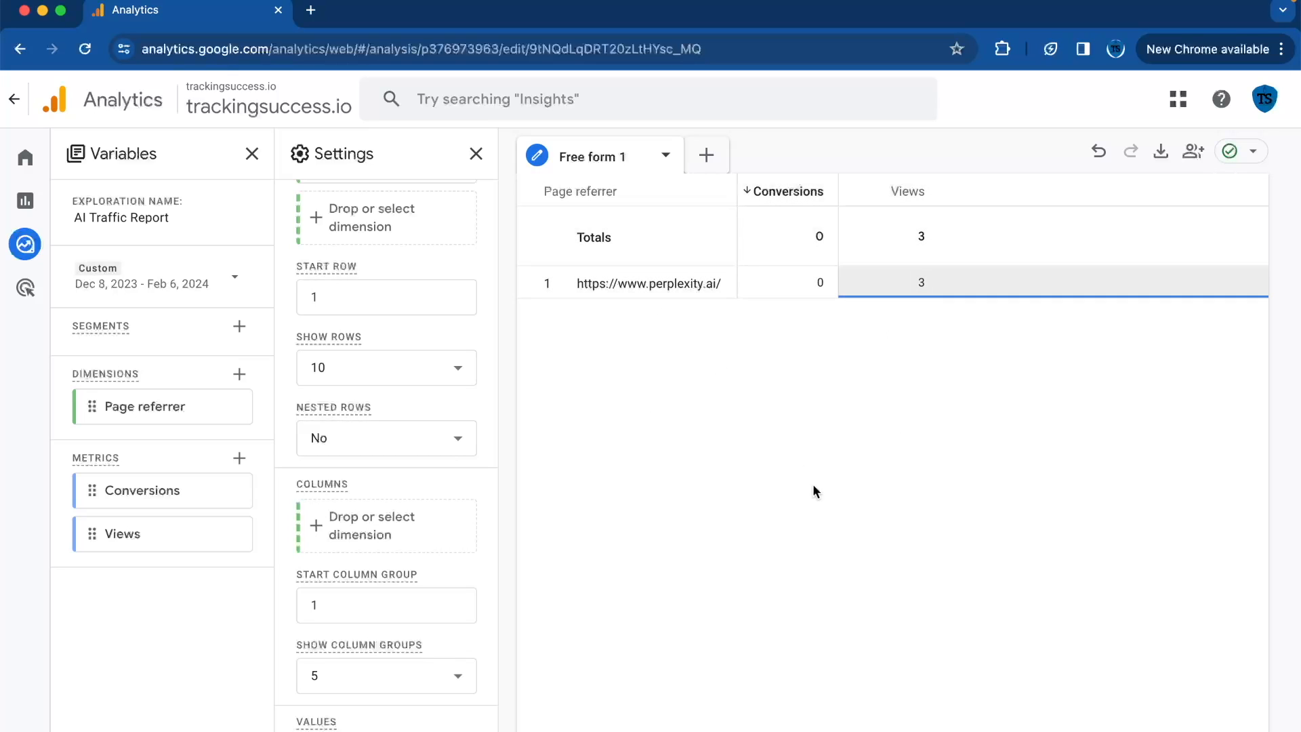
pyautogui.moveTo(796, 450)
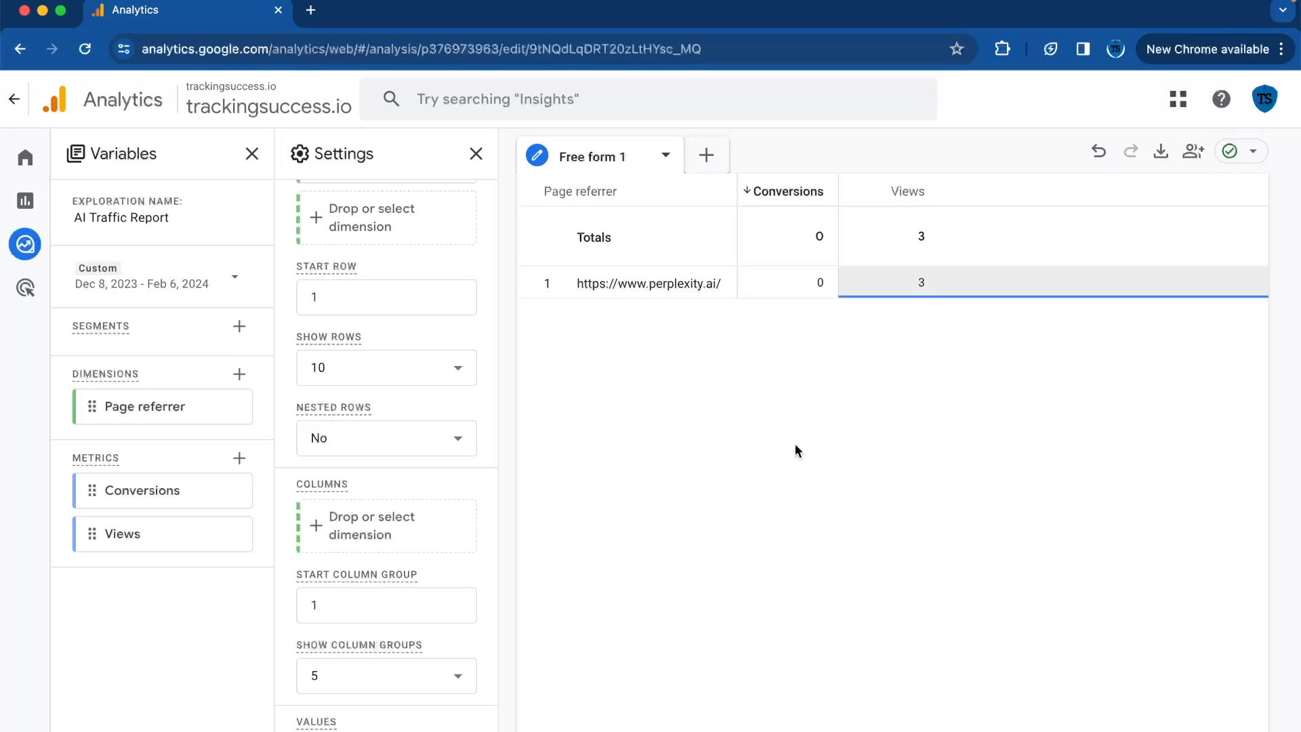
pyautogui.moveTo(733, 433)
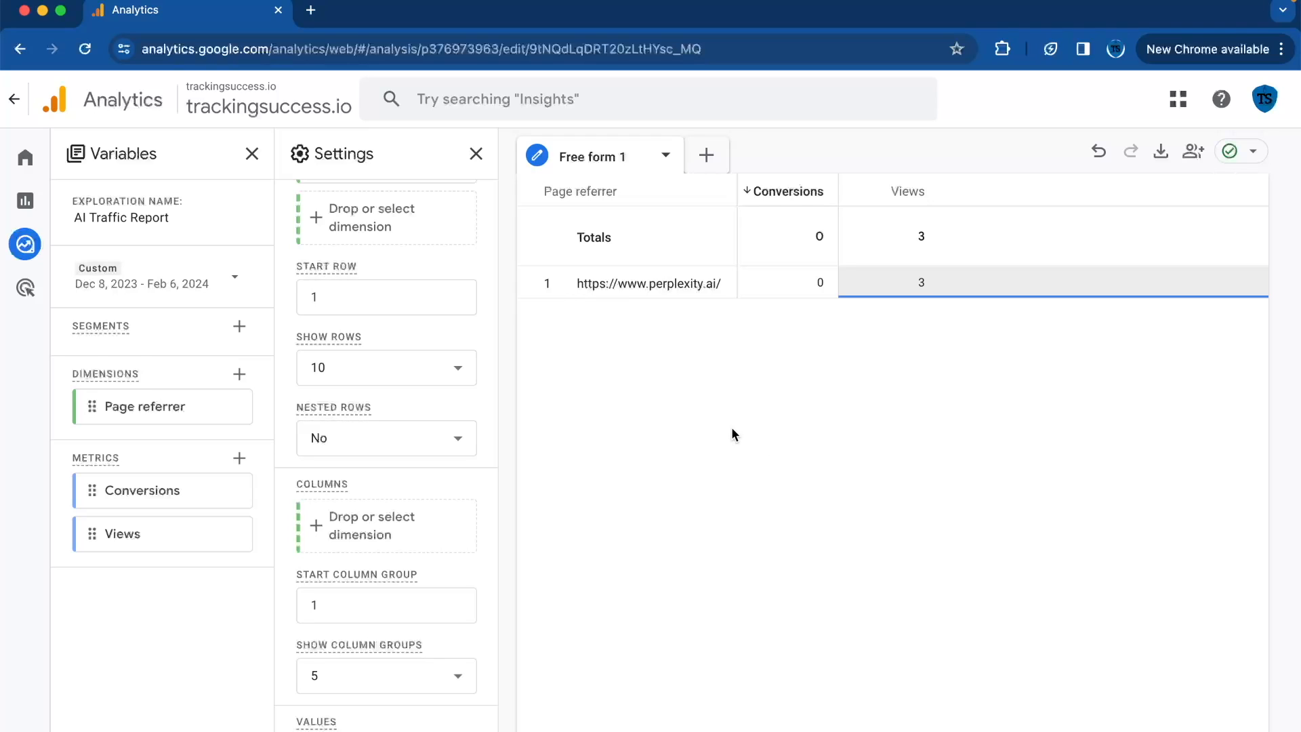
pyautogui.moveTo(643, 485)
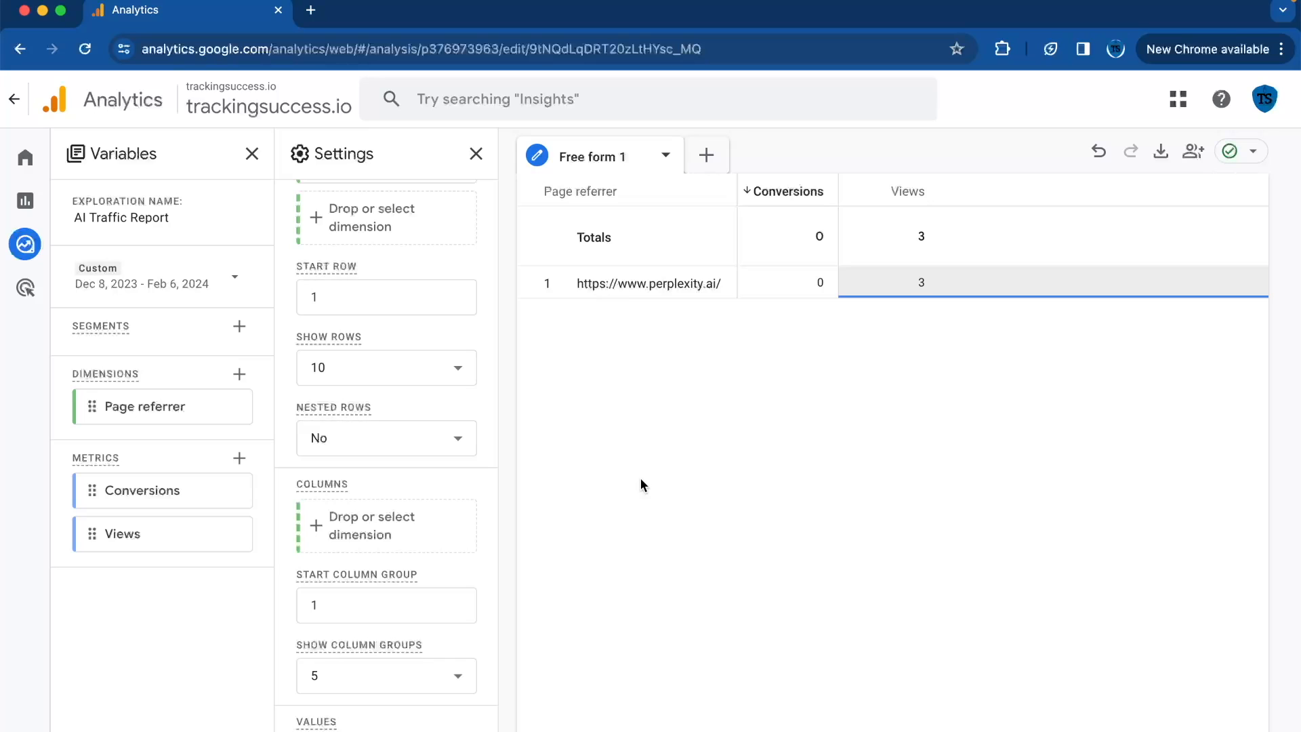
pyautogui.moveTo(731, 530)
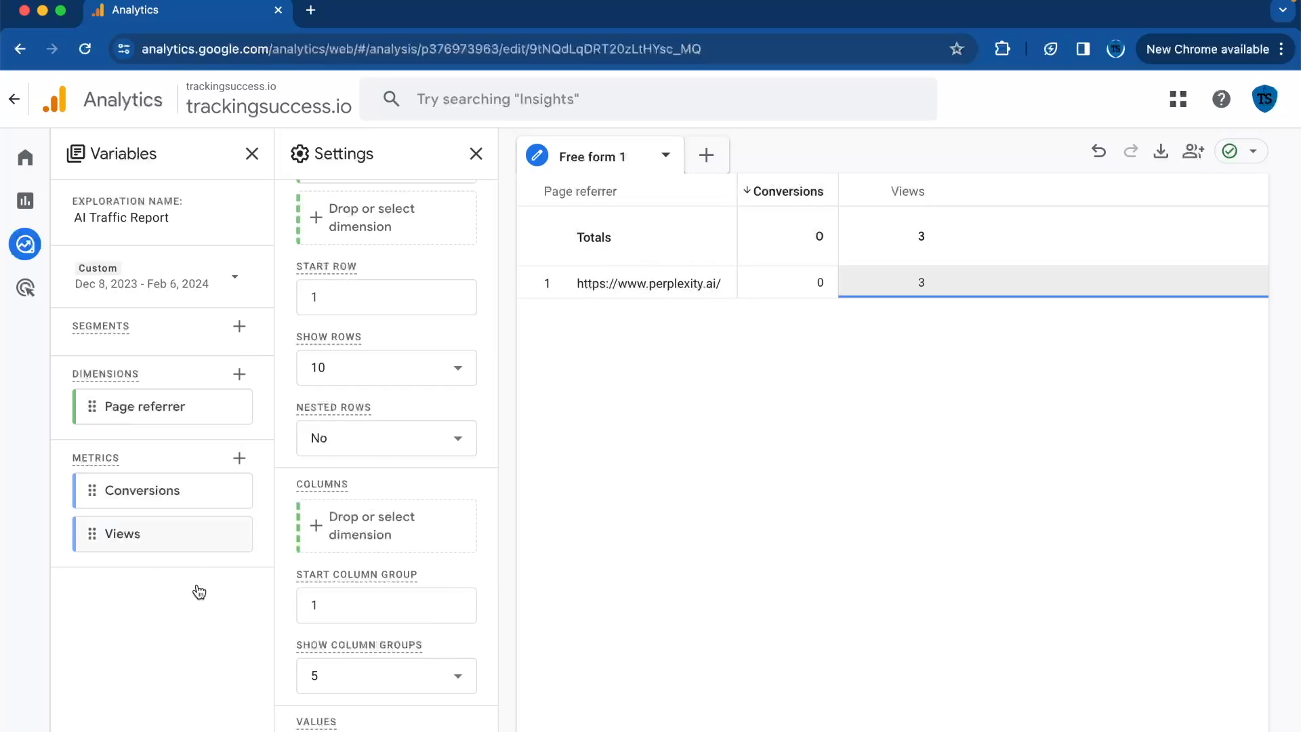
pyautogui.moveTo(632, 470)
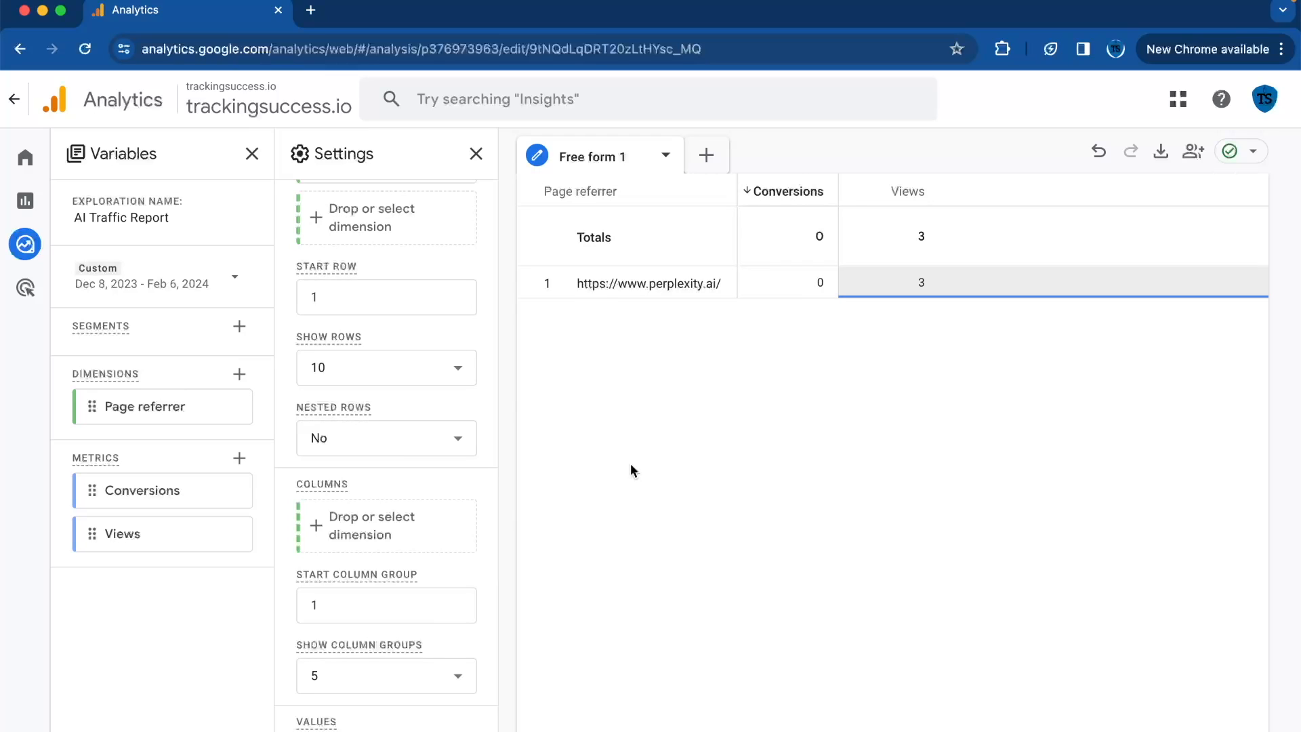